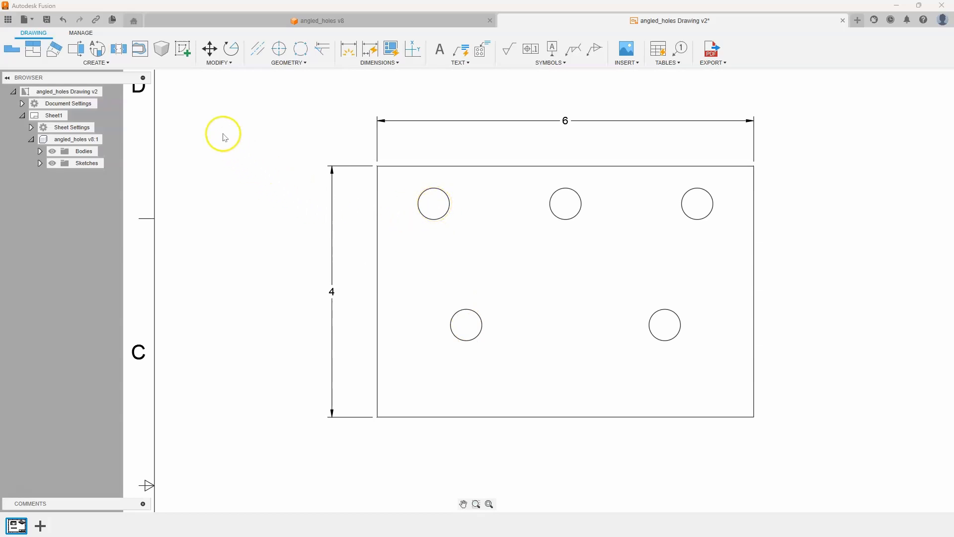
mouse_move(182, 49)
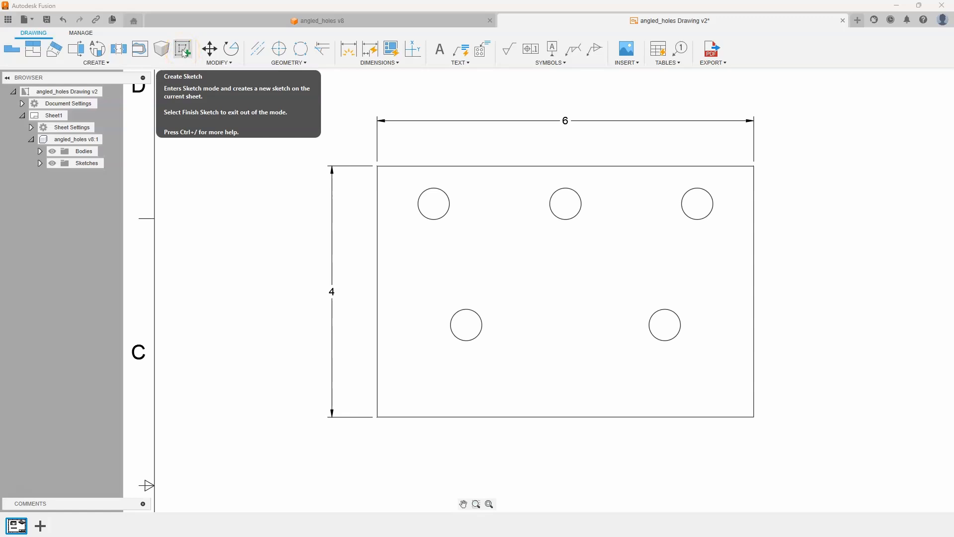
mouse_move(184, 53)
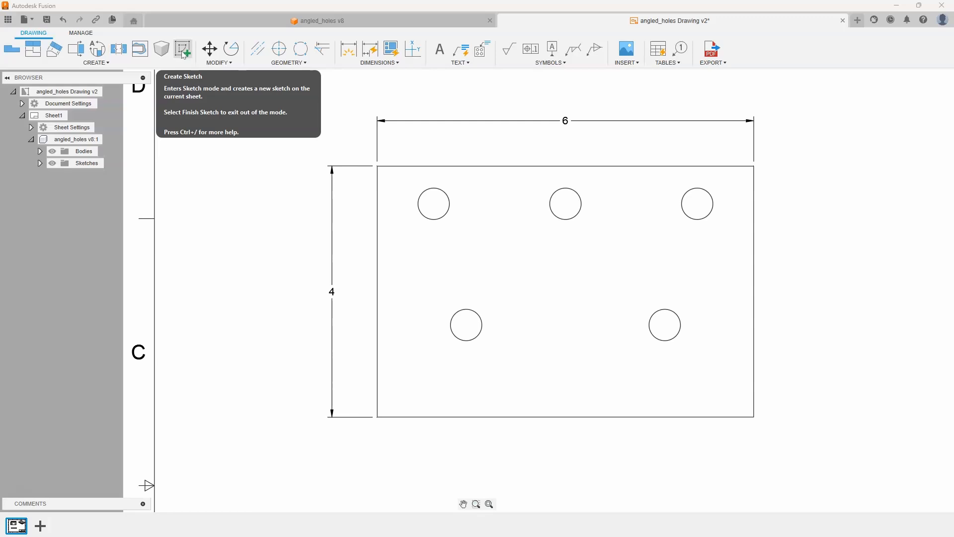
Step: Create a new sketch on the plate drawing sheet
click(182, 48)
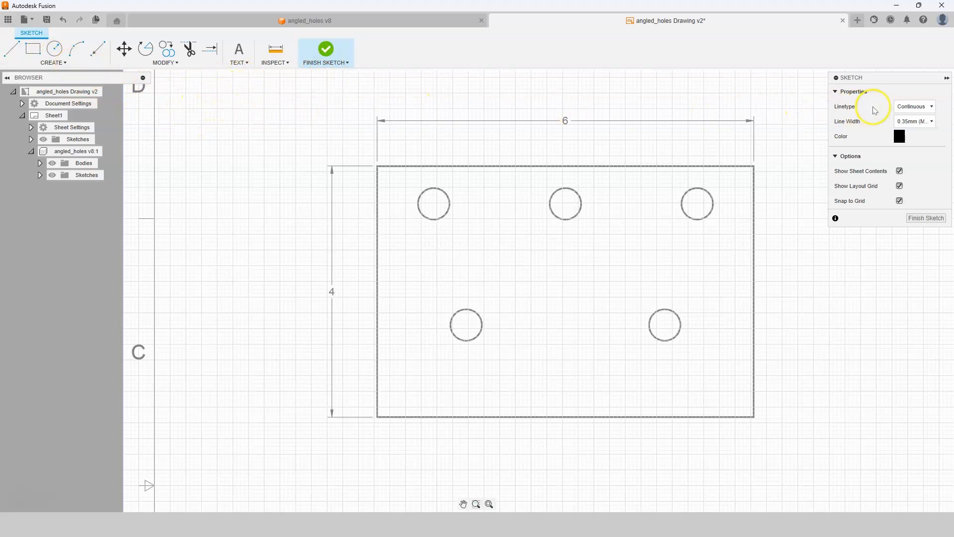
mouse_move(924, 139)
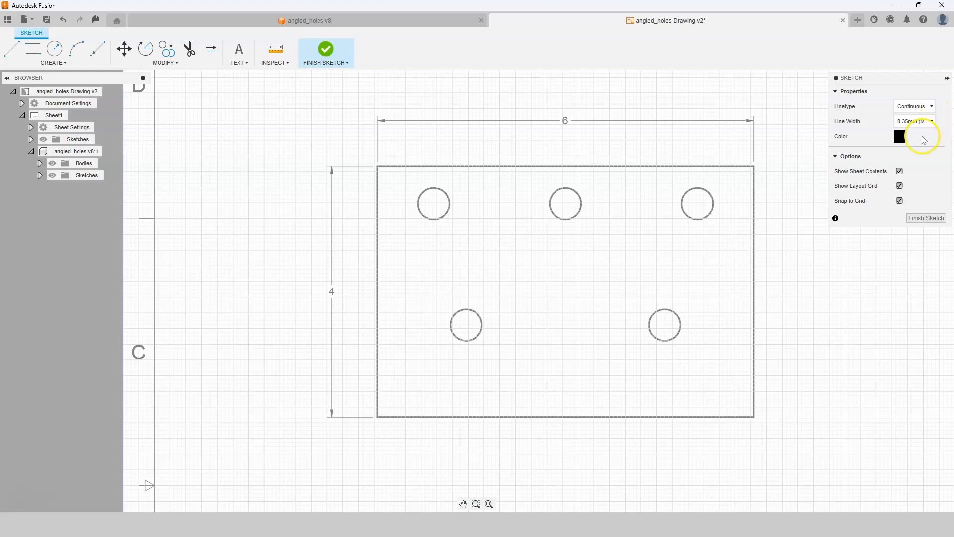
Step: With Center linetype, draw a line from the top-left hole centre to the lower-left hole centre
click(912, 107)
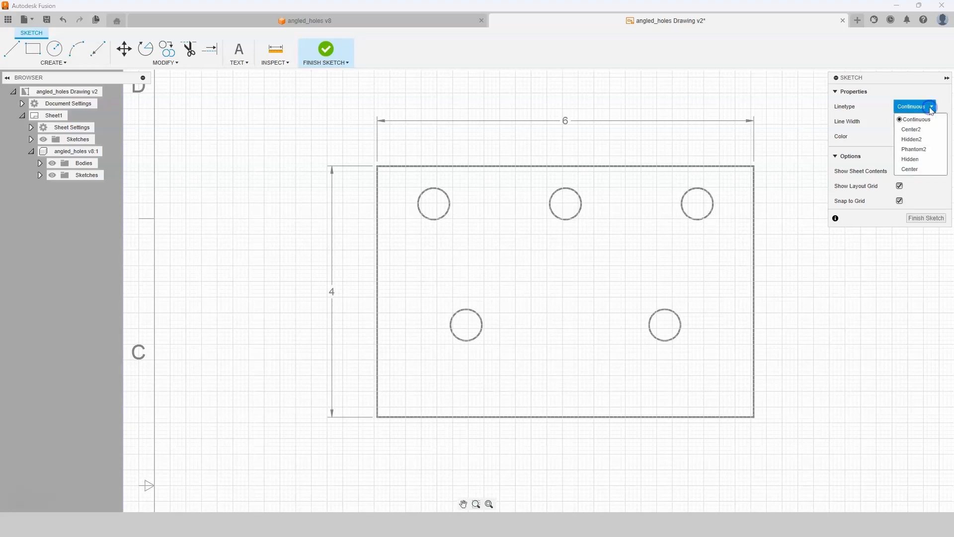
mouse_move(910, 168)
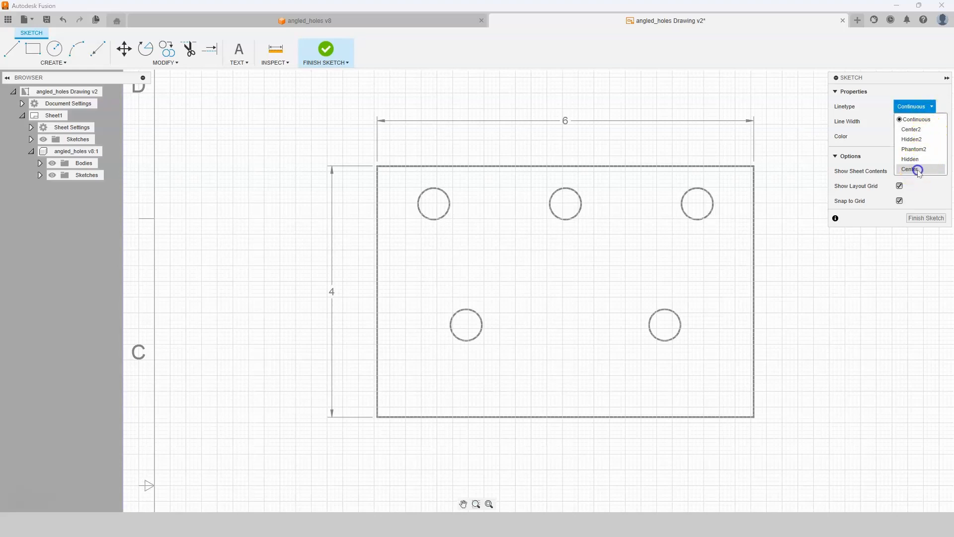
click(911, 168)
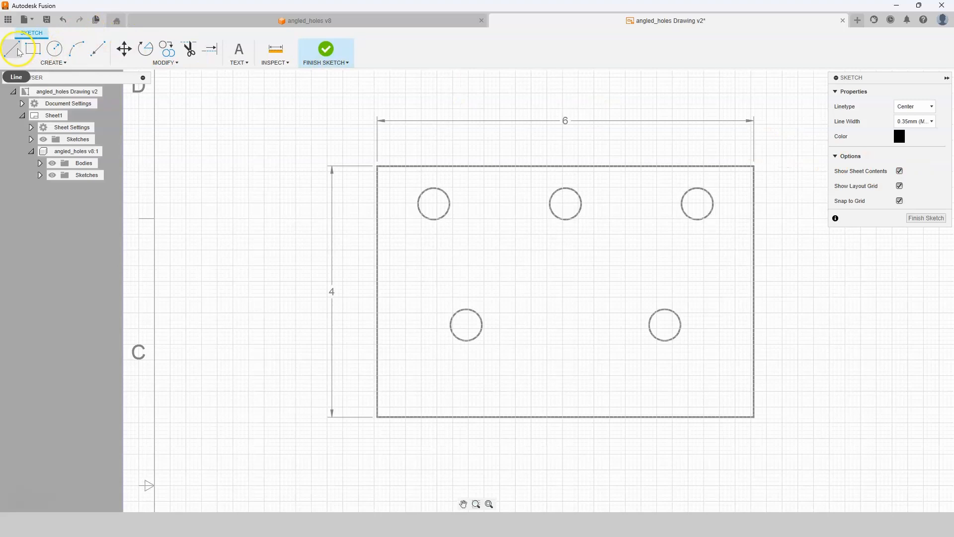
click(12, 49)
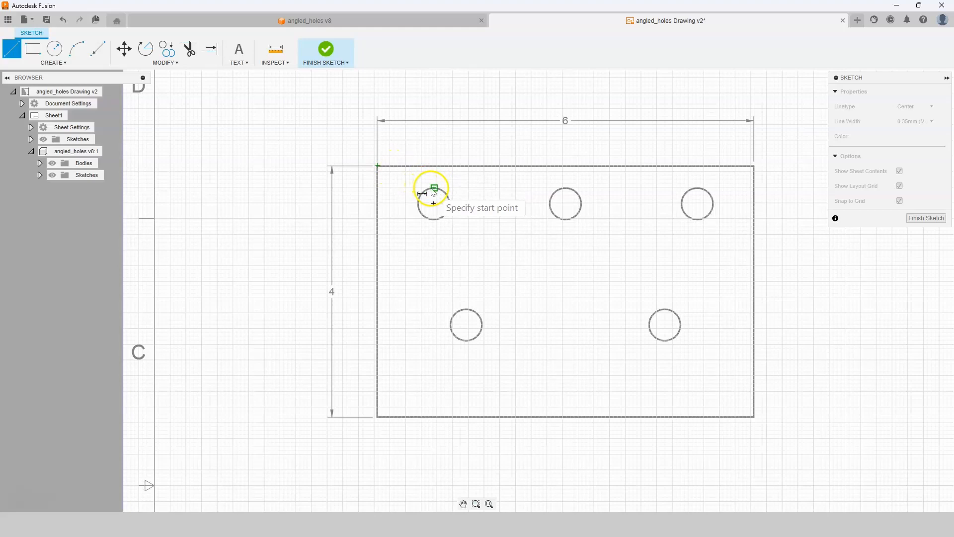
mouse_move(434, 203)
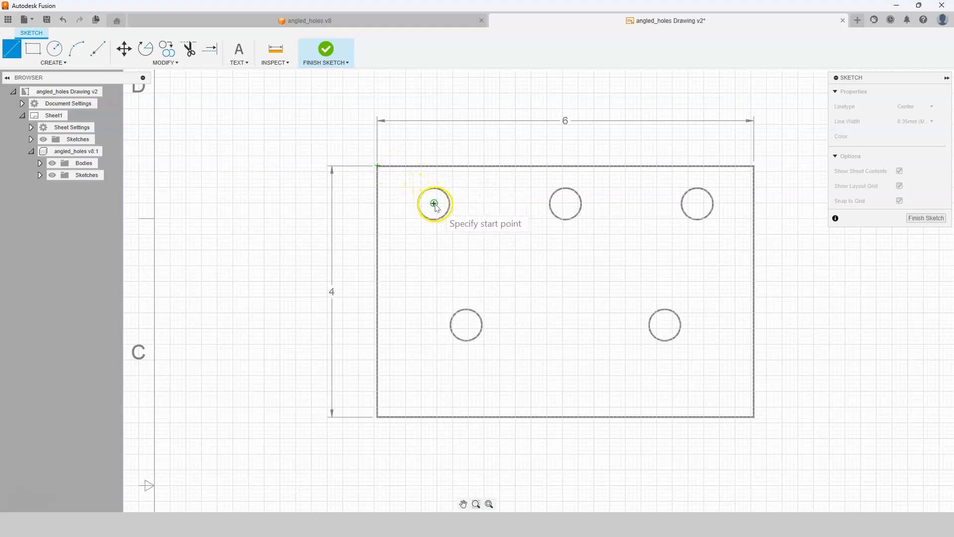
click(433, 203)
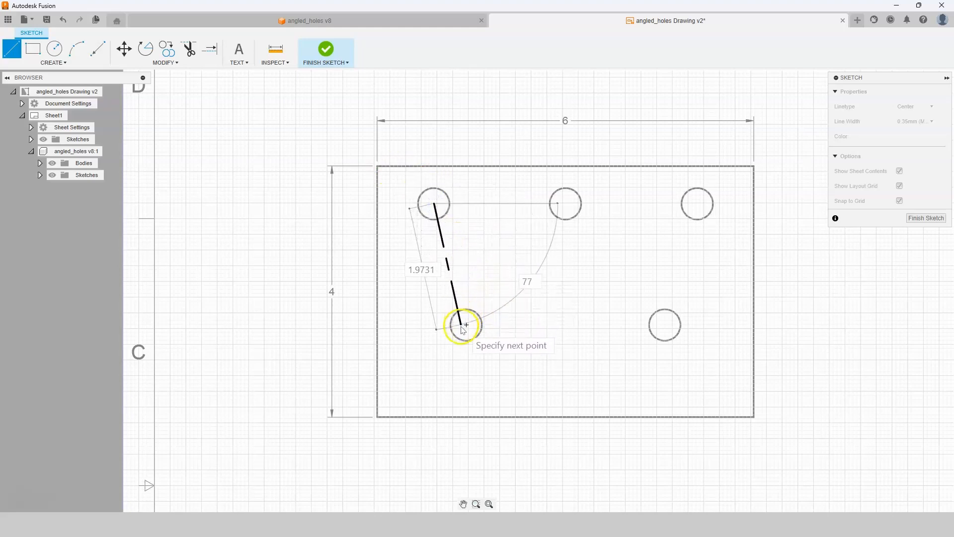
click(465, 324)
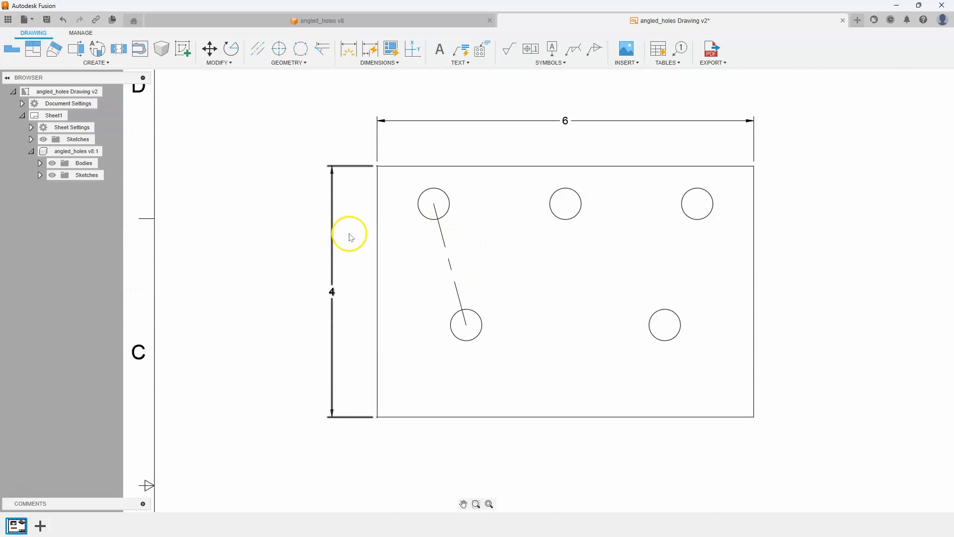
mouse_move(272, 235)
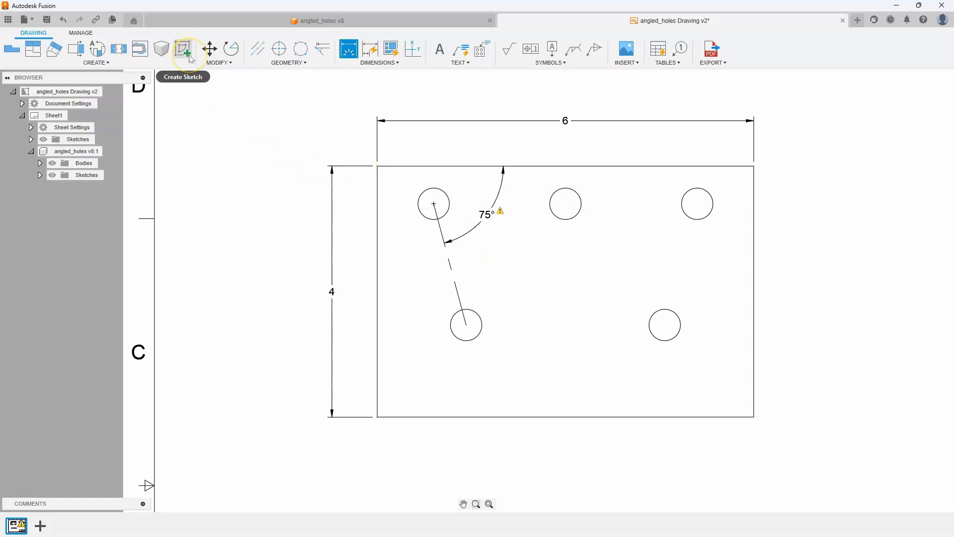
Step: Attempt another dimension, then undo to remove the centre line and 75° dimension
click(183, 49)
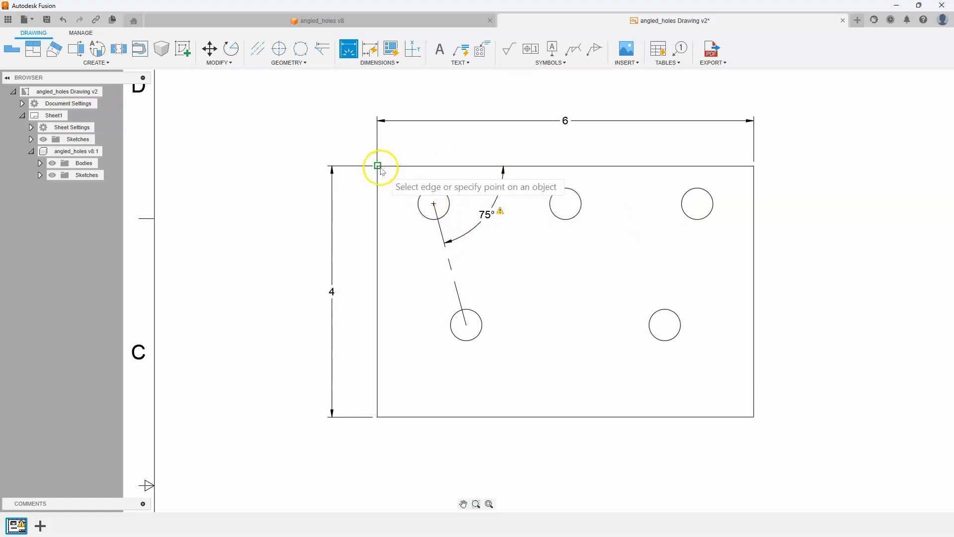
mouse_move(450, 476)
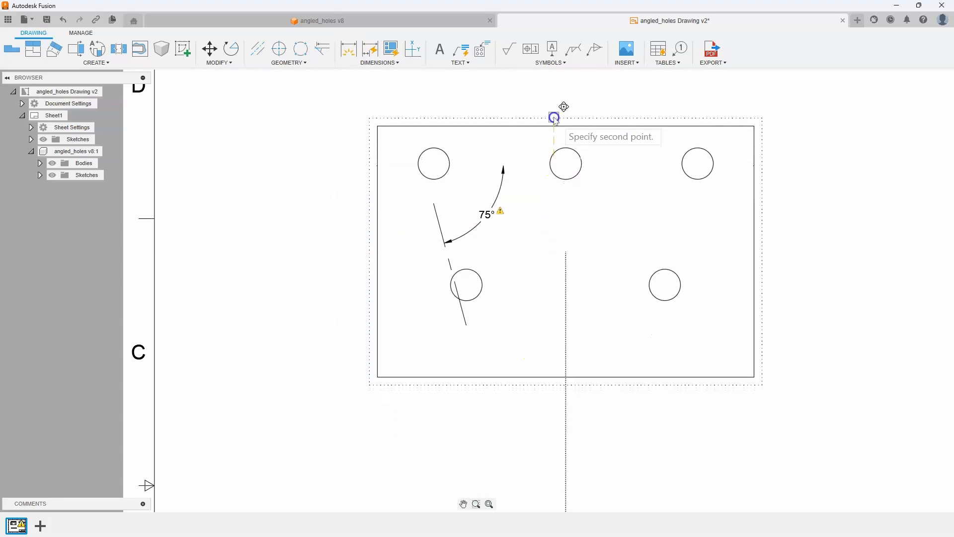
click(453, 388)
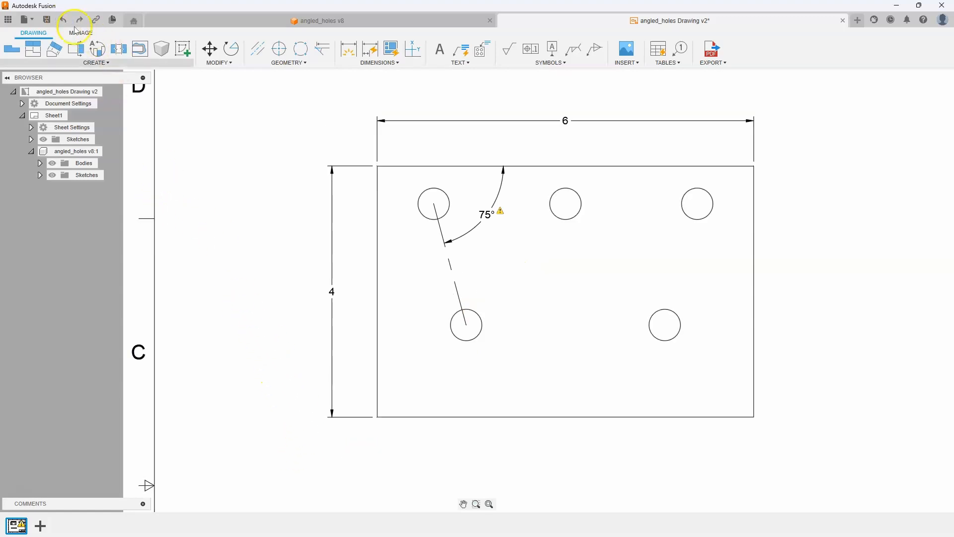
click(474, 234)
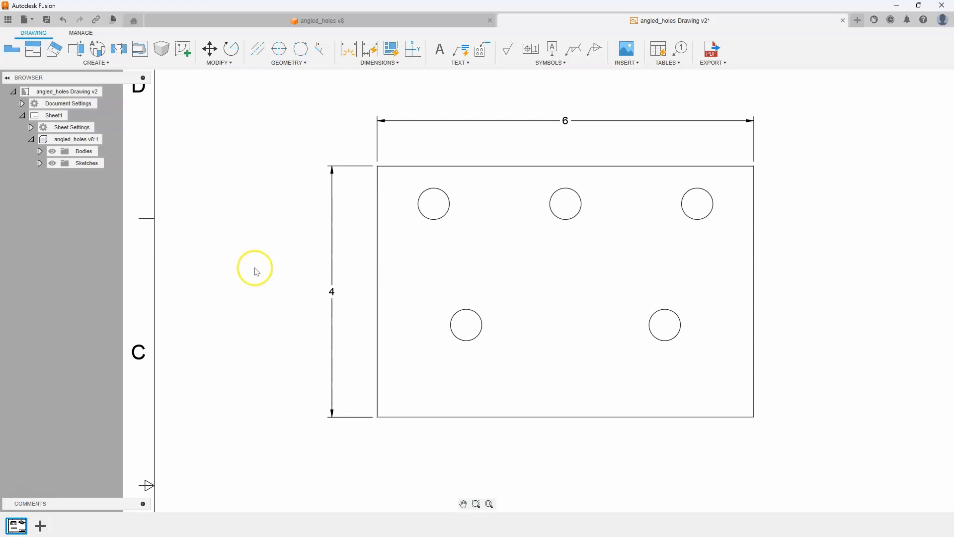
Step: In the angled_holes v8 design, keep the sketched line a normal linetype and finish the sketch
click(316, 20)
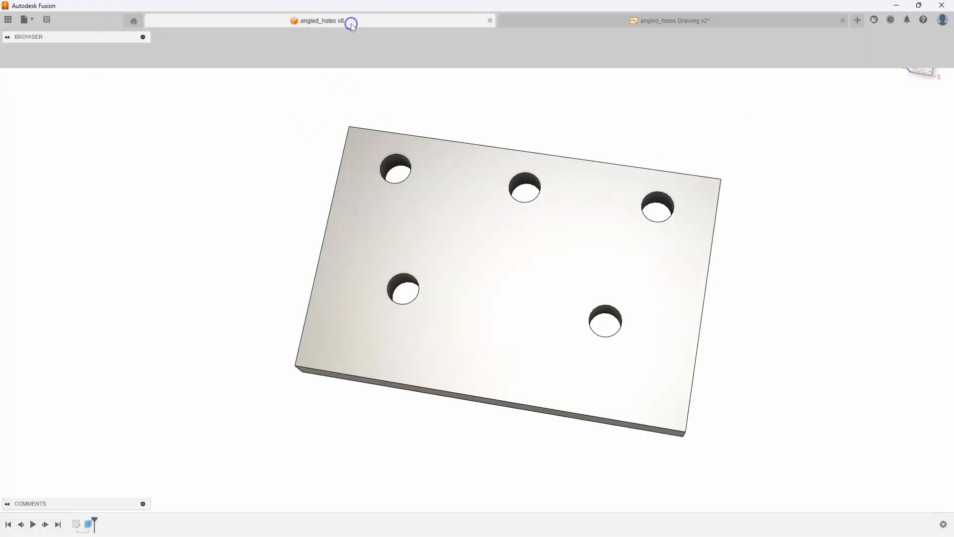
click(320, 20)
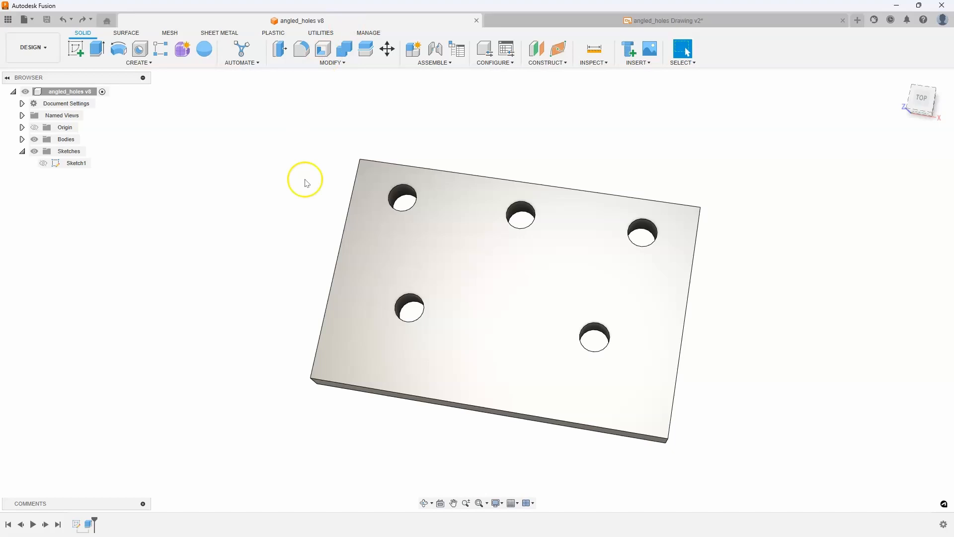
right_click(447, 255)
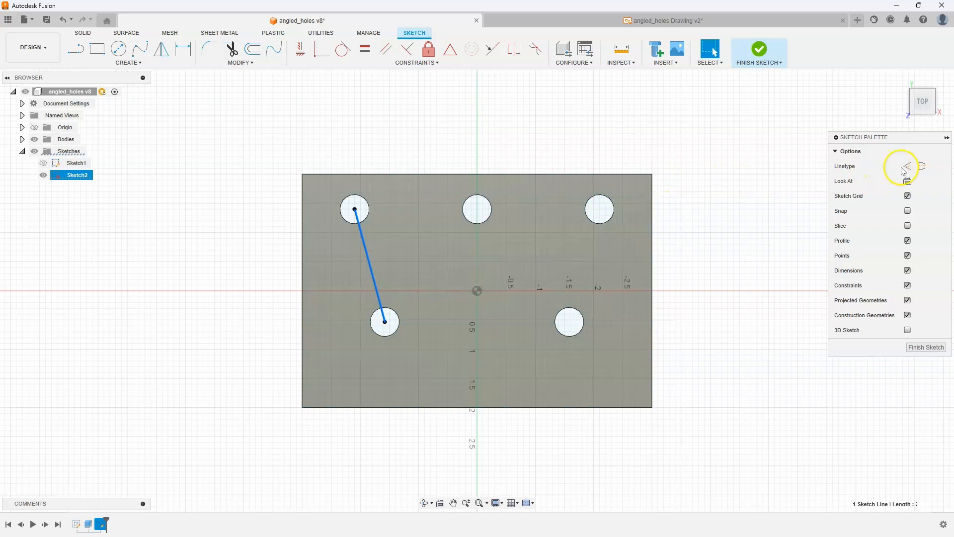
click(907, 166)
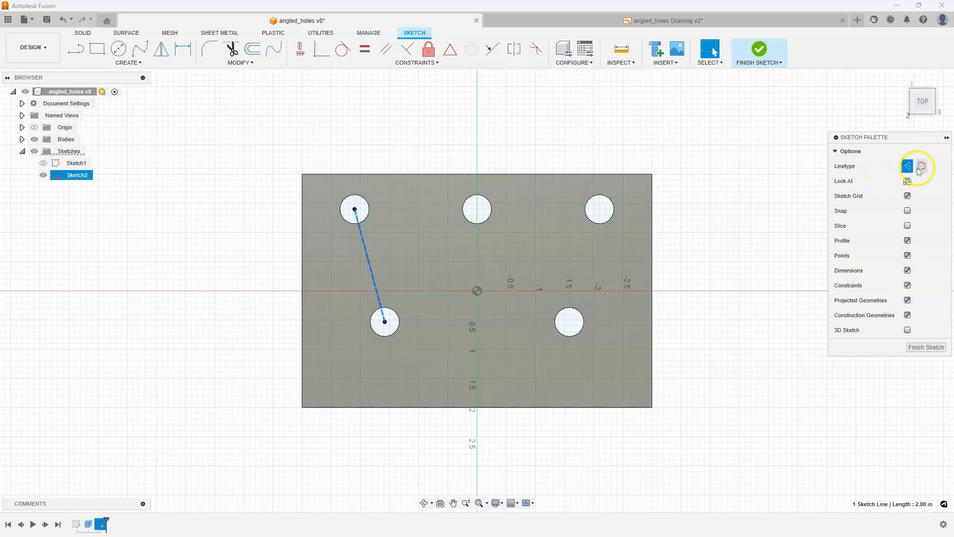
click(921, 166)
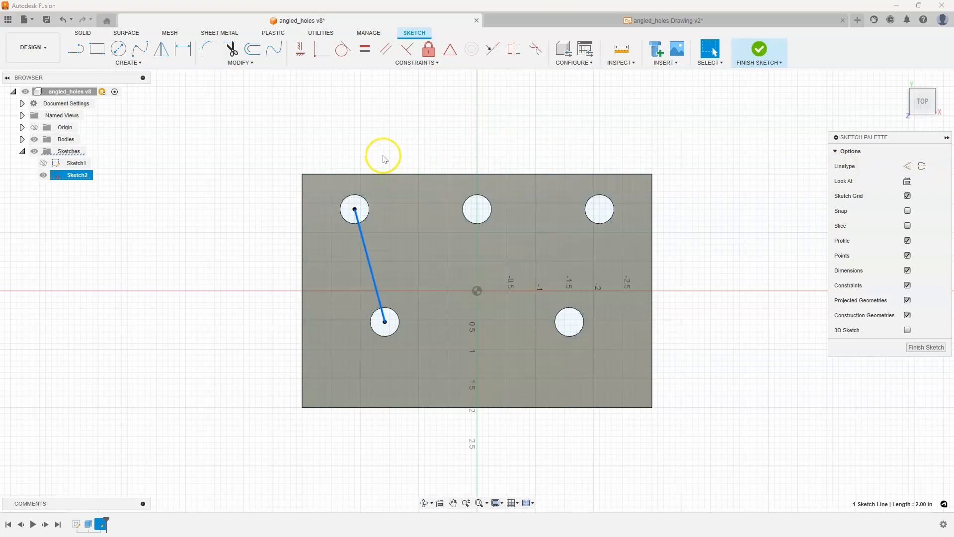
click(759, 49)
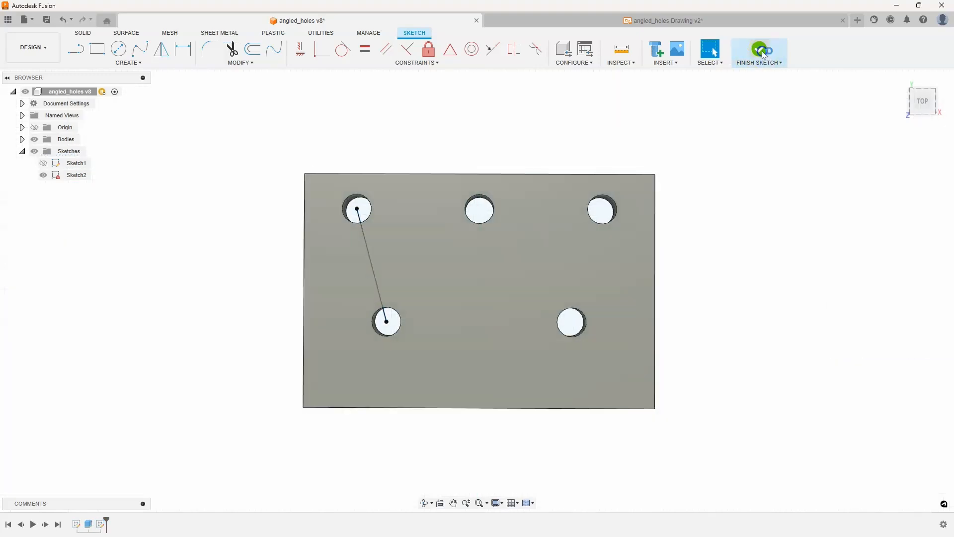
click(758, 52)
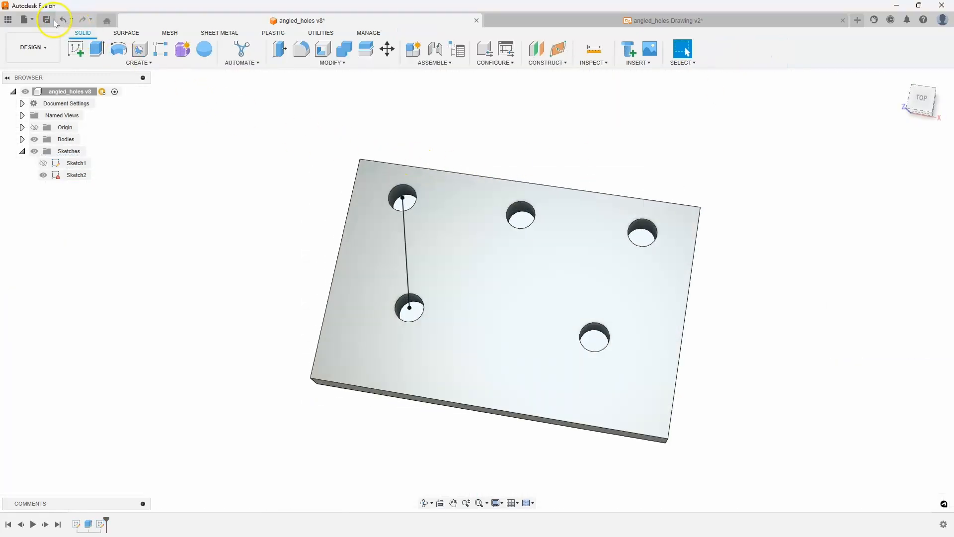
Step: Save the design as a new version and return to the plate's drawing
click(46, 20)
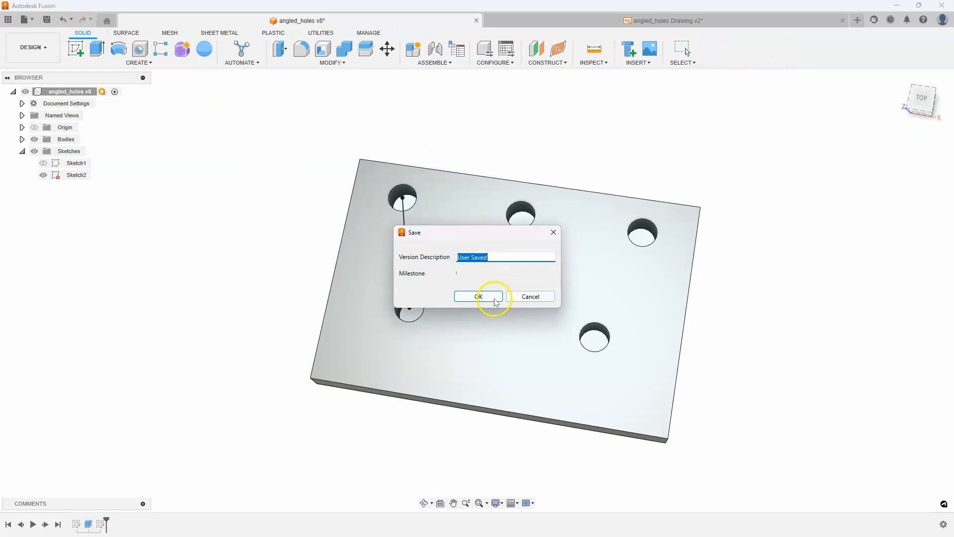
click(477, 296)
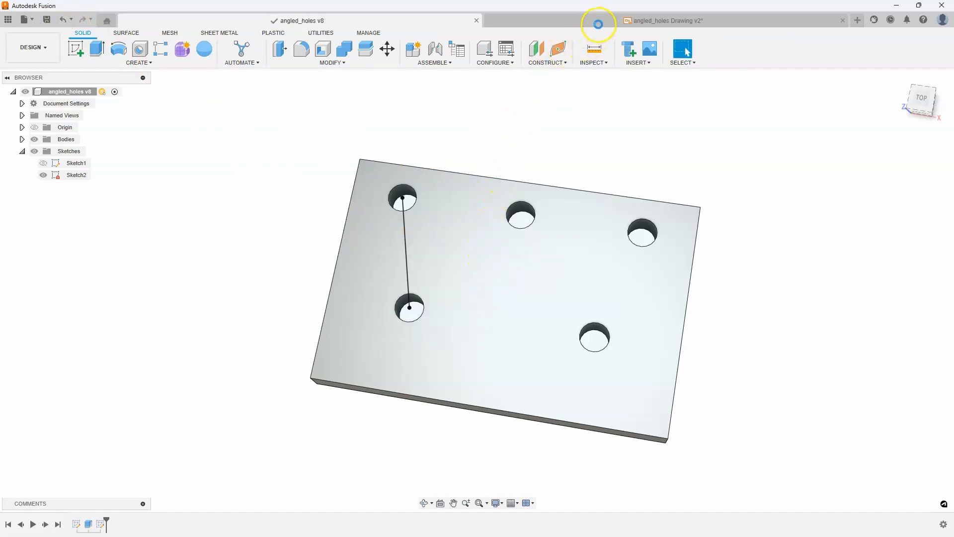
click(665, 19)
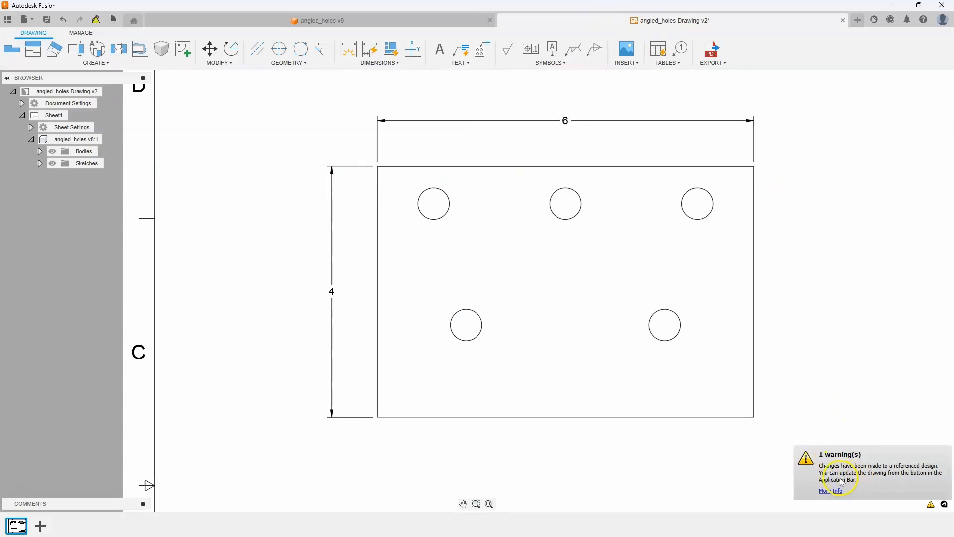
mouse_move(95, 20)
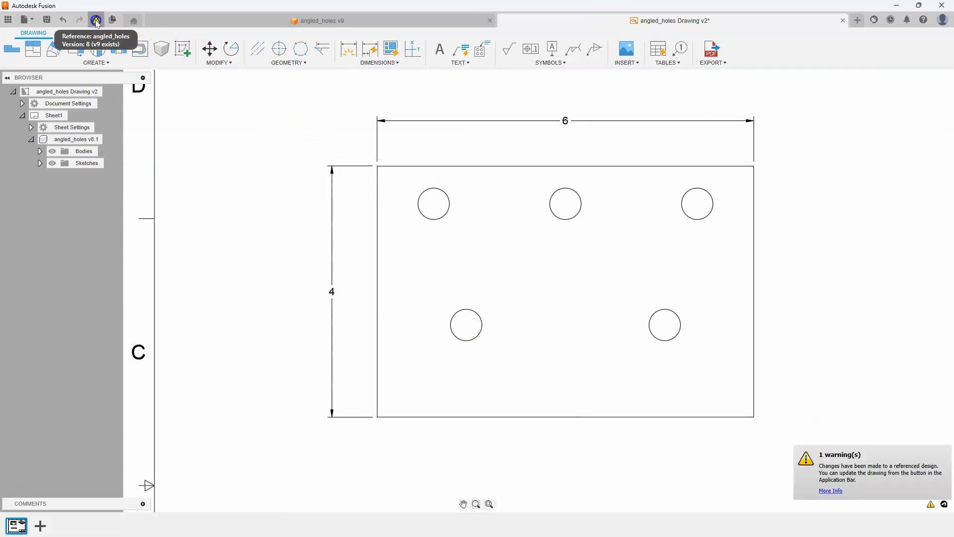
Step: Update the drawing to design version 9, show the Sketch2 line, and begin dimensioning it
click(96, 20)
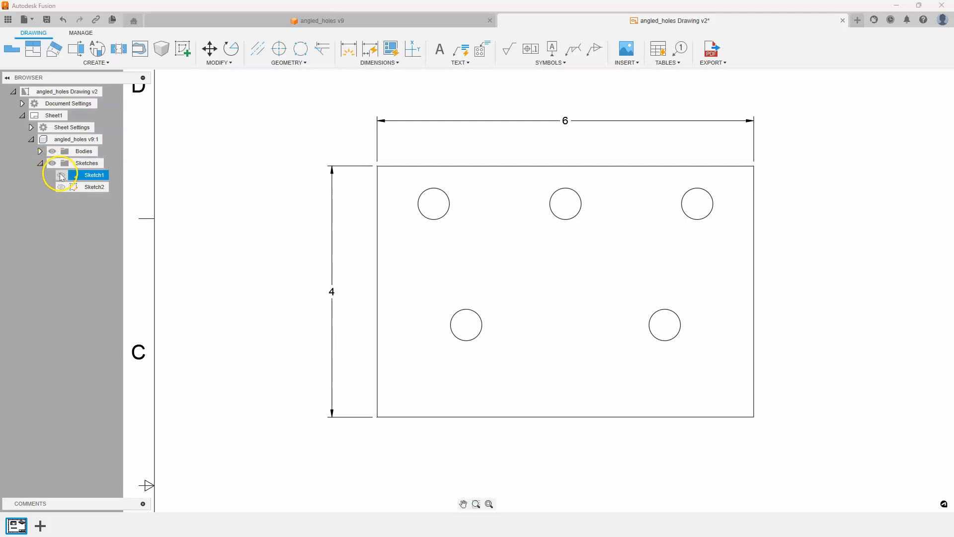
click(94, 187)
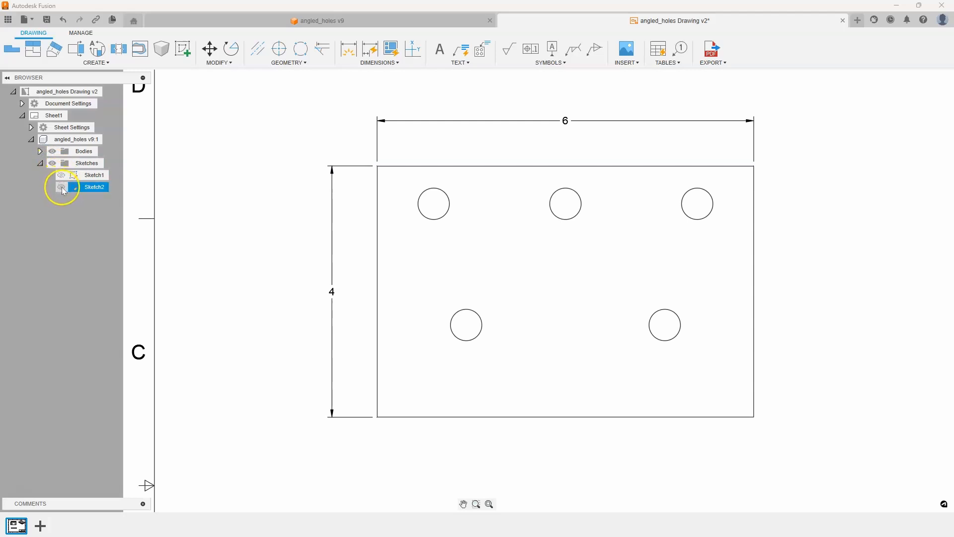
click(95, 174)
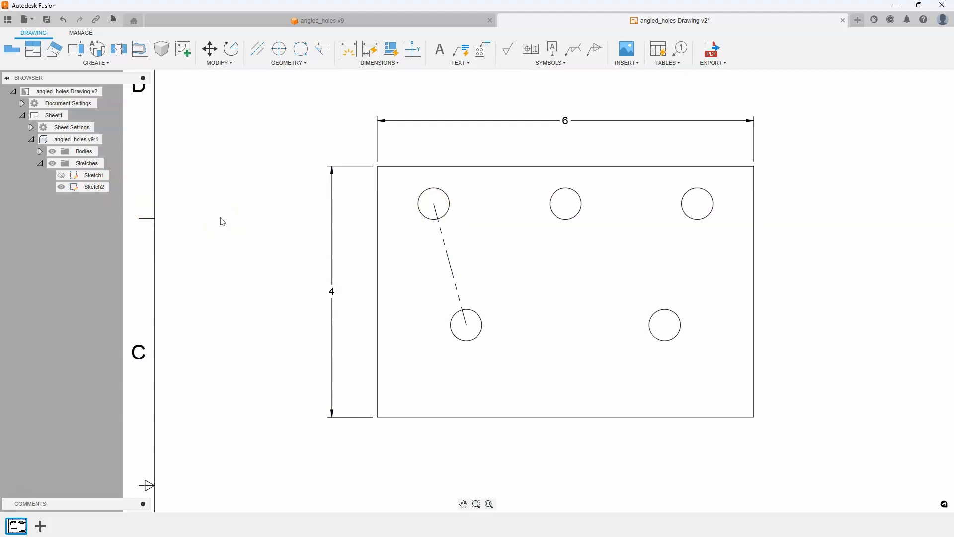
click(347, 49)
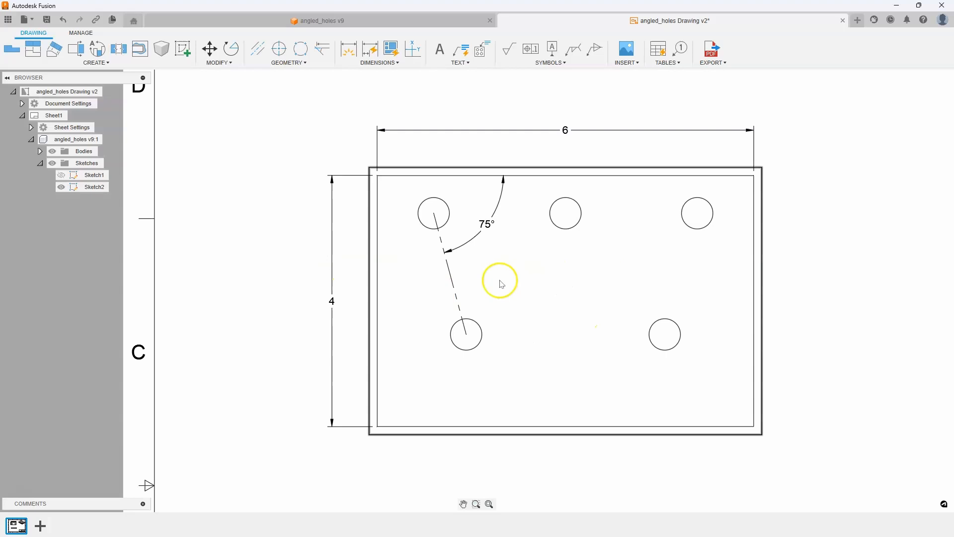
mouse_move(537, 328)
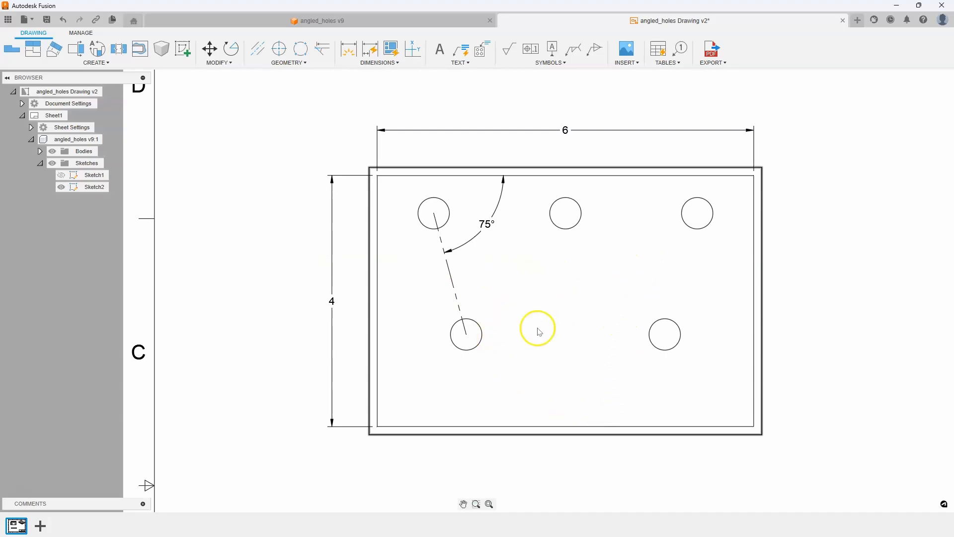
mouse_move(580, 339)
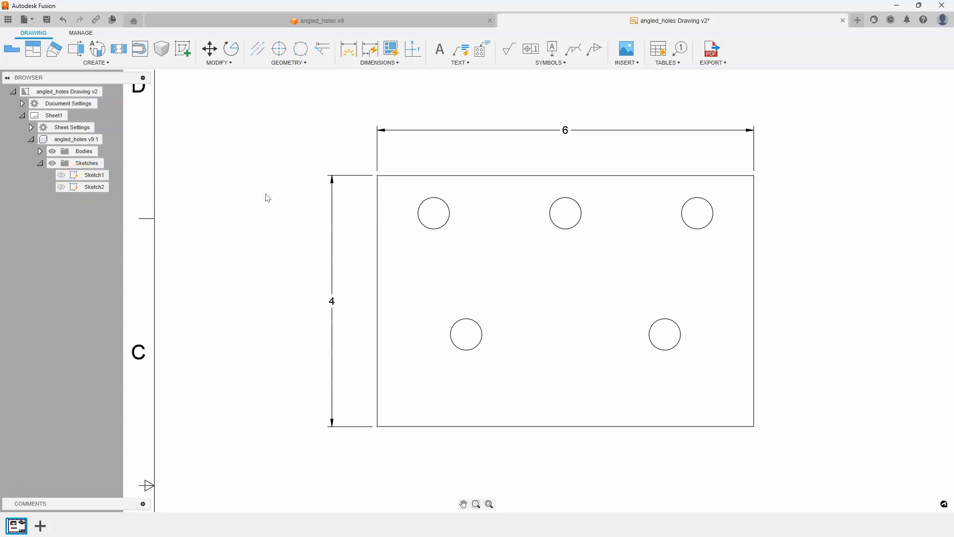
mouse_move(301, 50)
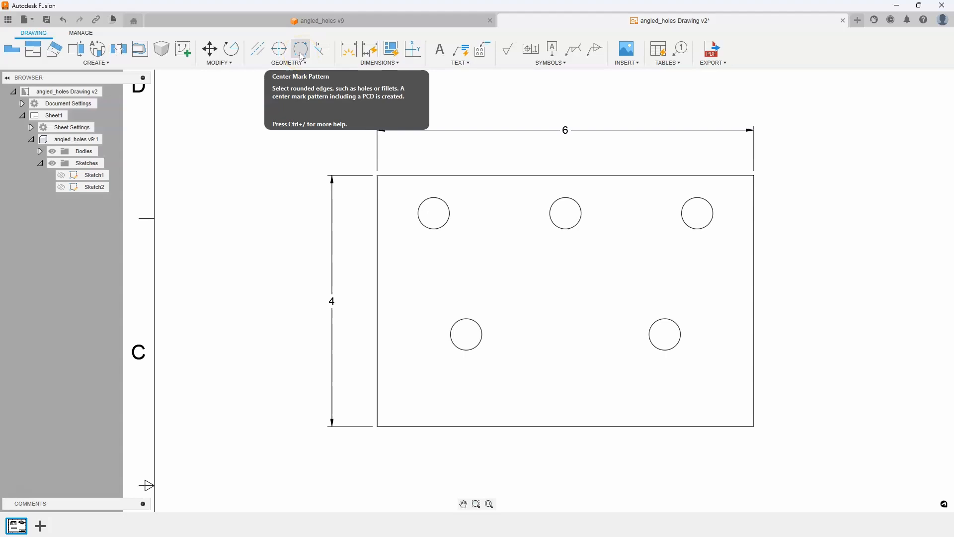
Step: Add a center mark pattern joining the upper-left and lower-left holes, with Auto-complete off
click(300, 50)
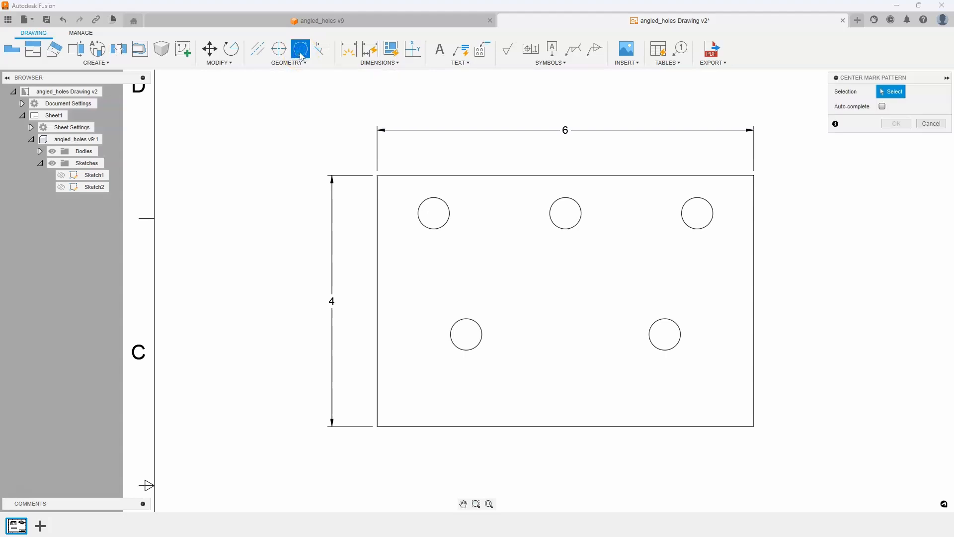
click(881, 107)
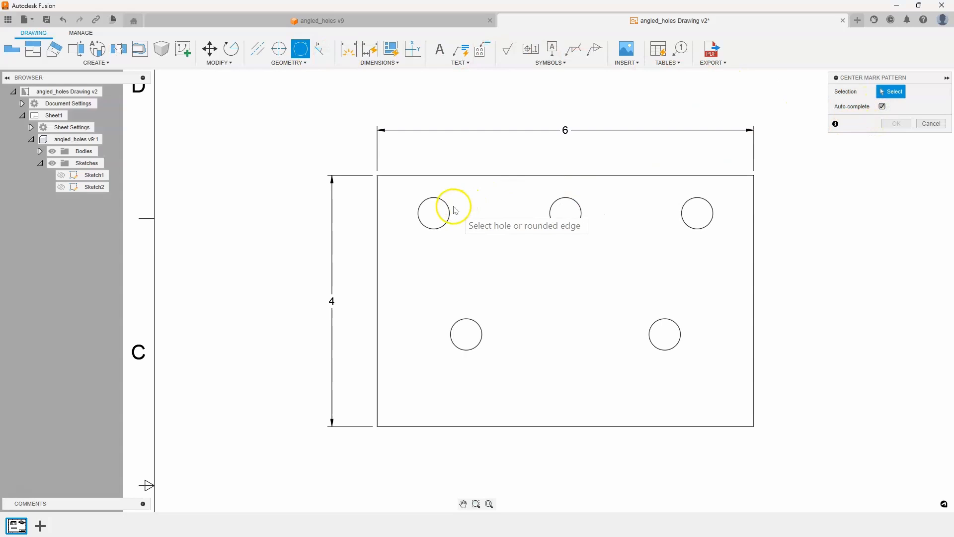
click(433, 212)
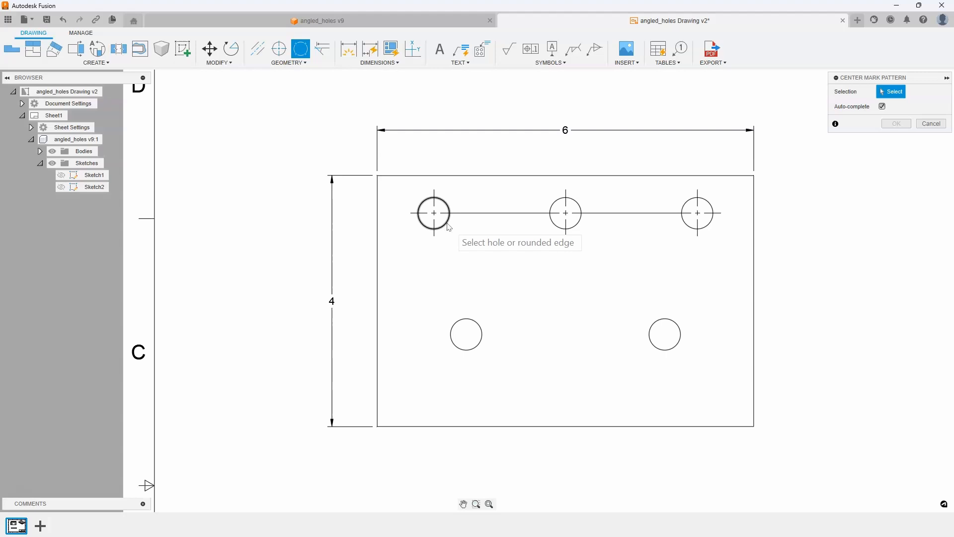
click(433, 212)
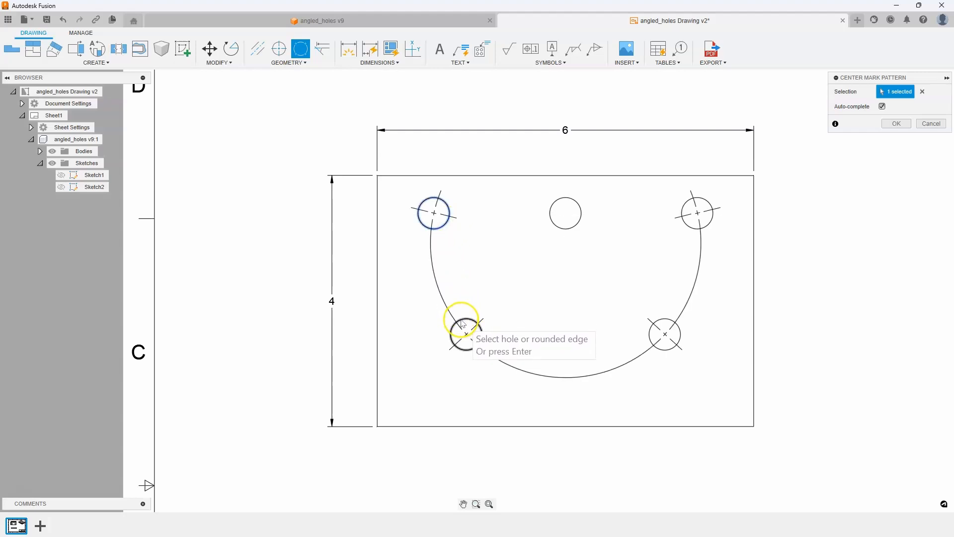
click(466, 322)
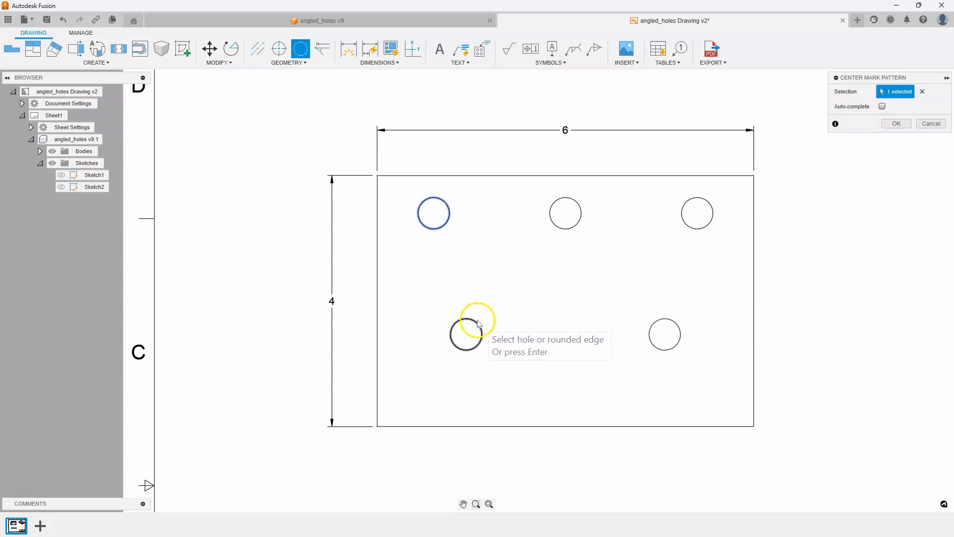
click(466, 334)
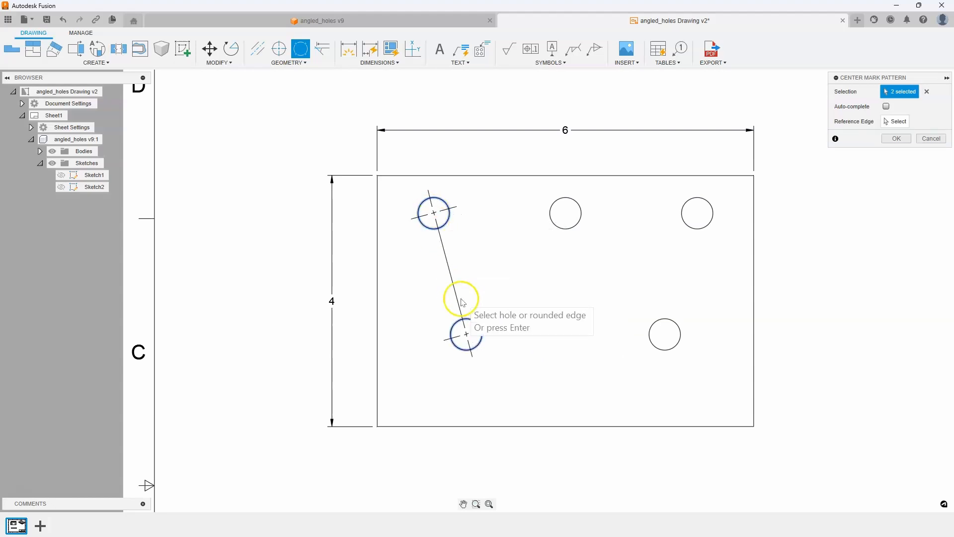
click(895, 138)
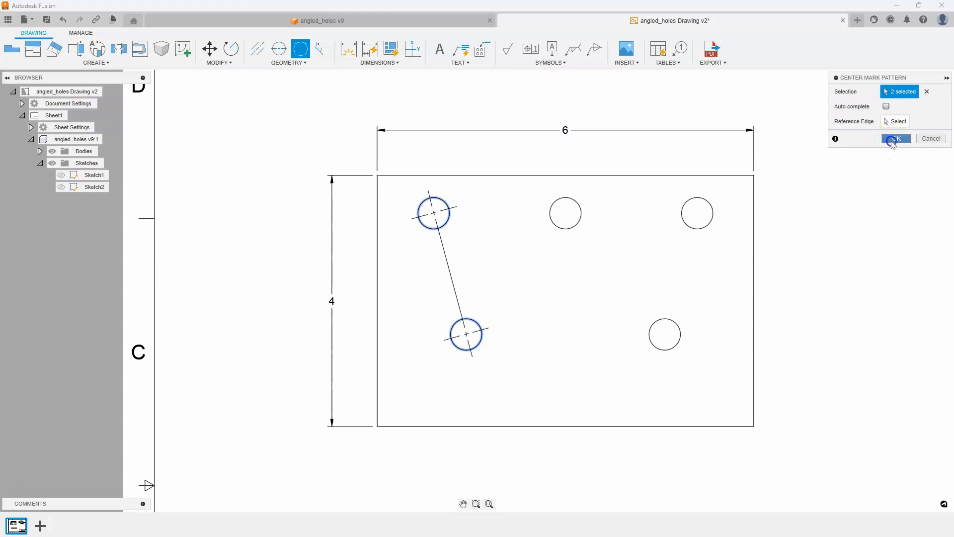
click(895, 138)
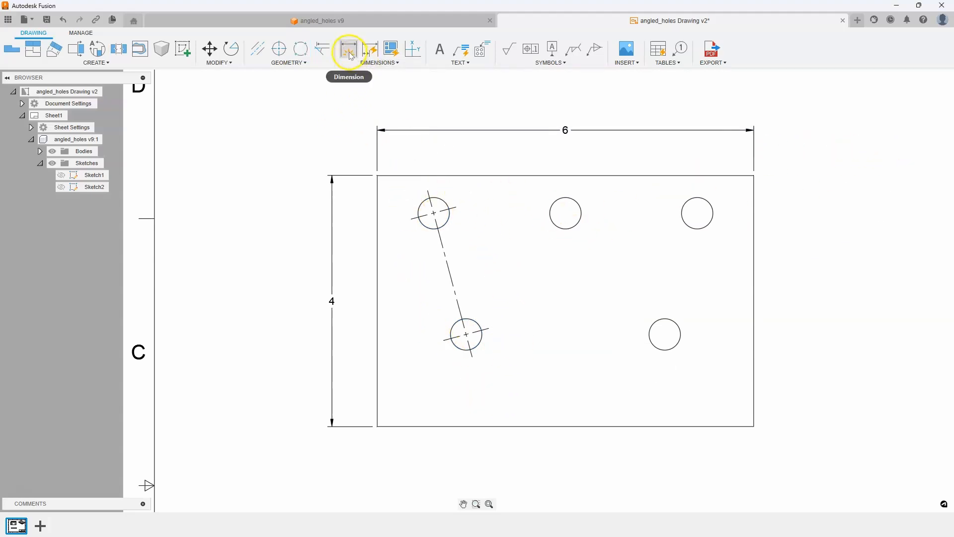
Step: Place a 75° angle dimension on the center-mark line, then start dimensioning the top-middle hole
click(349, 48)
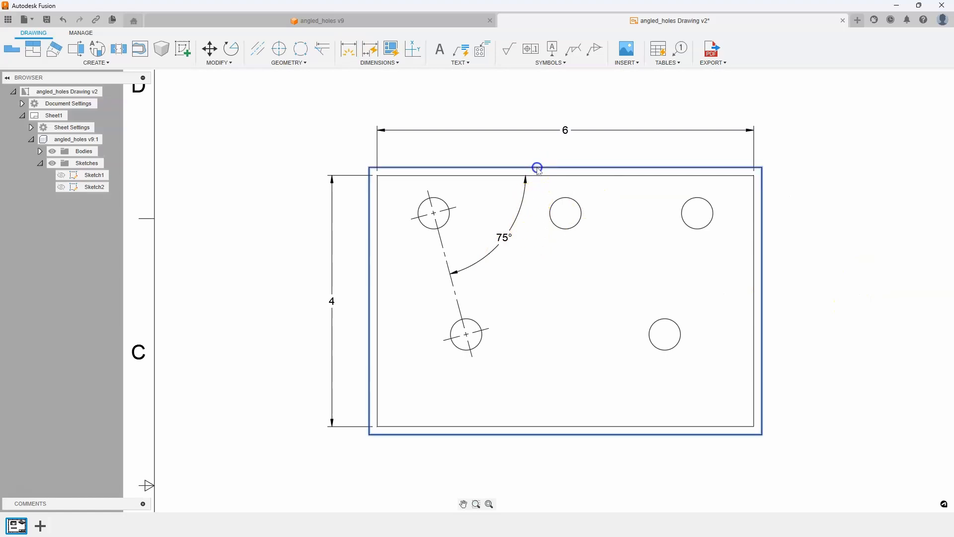
click(537, 176)
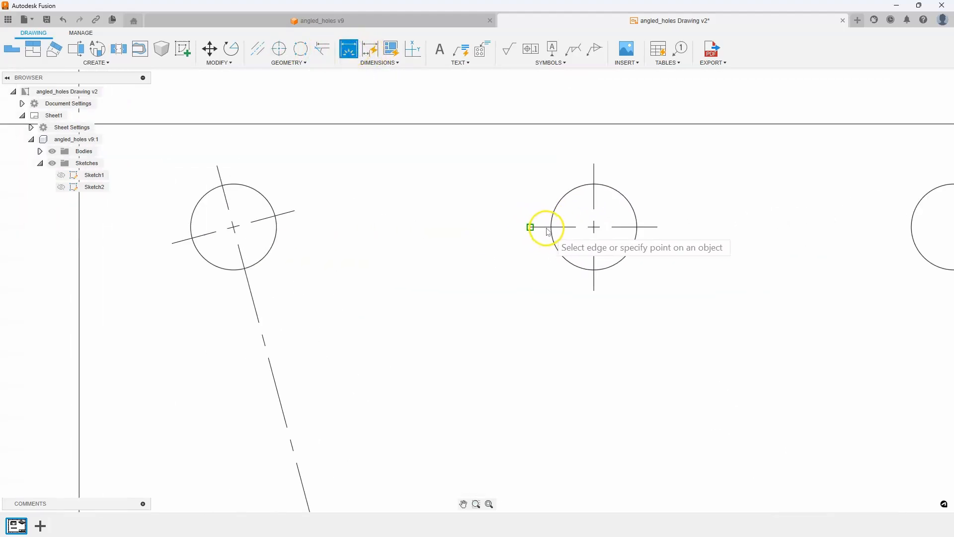
click(544, 230)
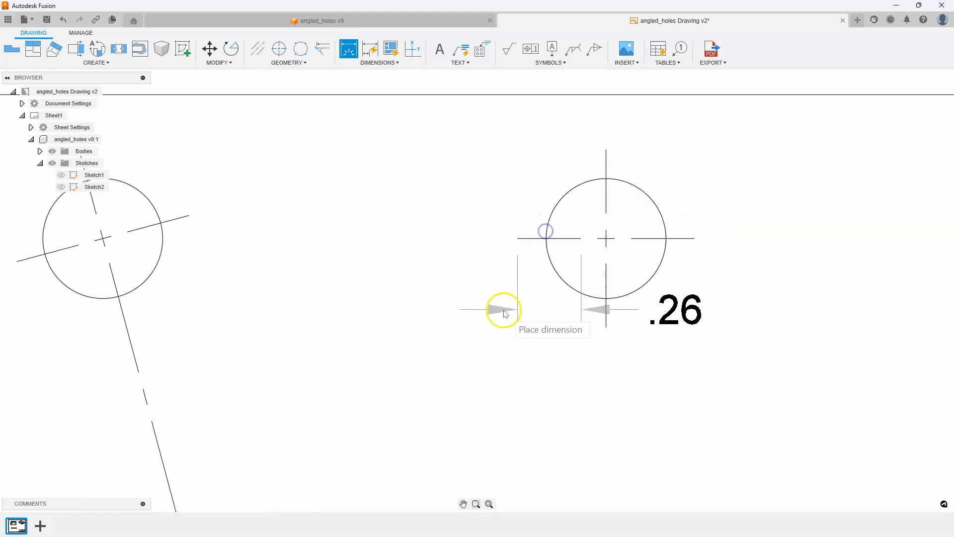